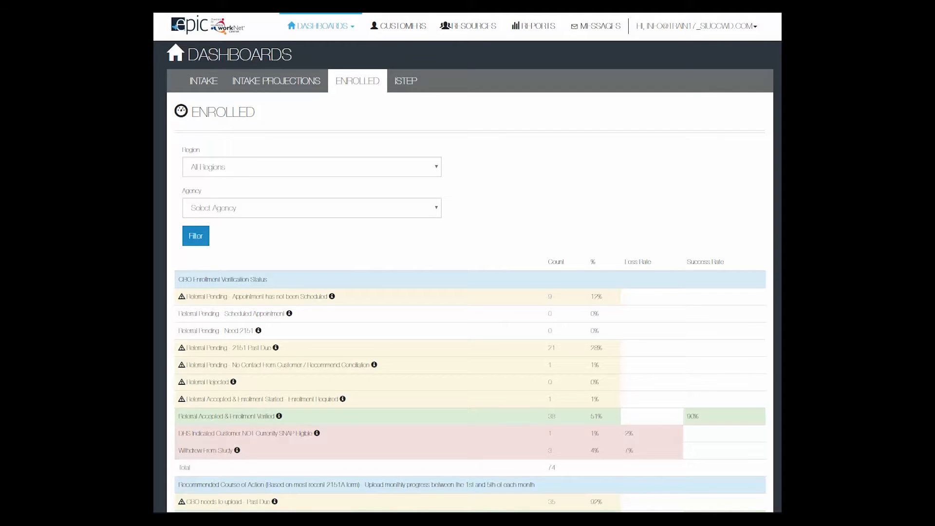
pyautogui.moveTo(496, 79)
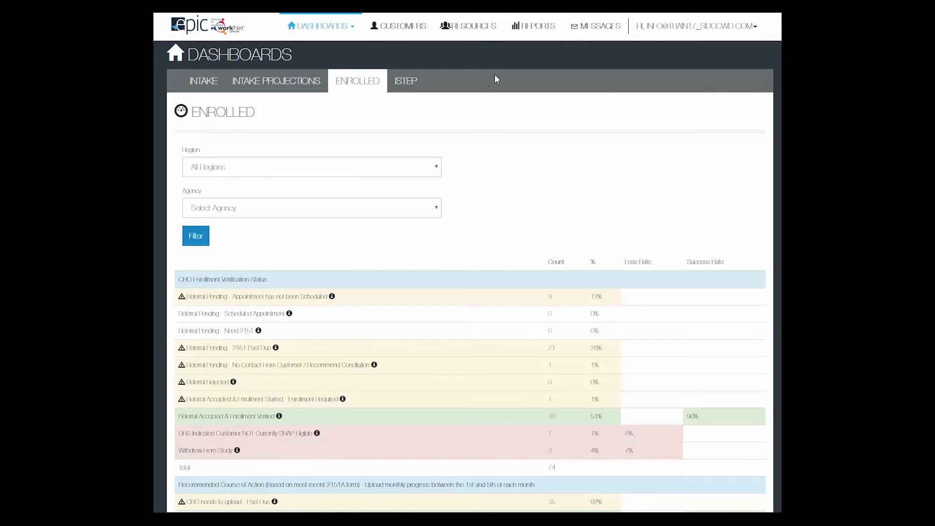
pyautogui.moveTo(472, 26)
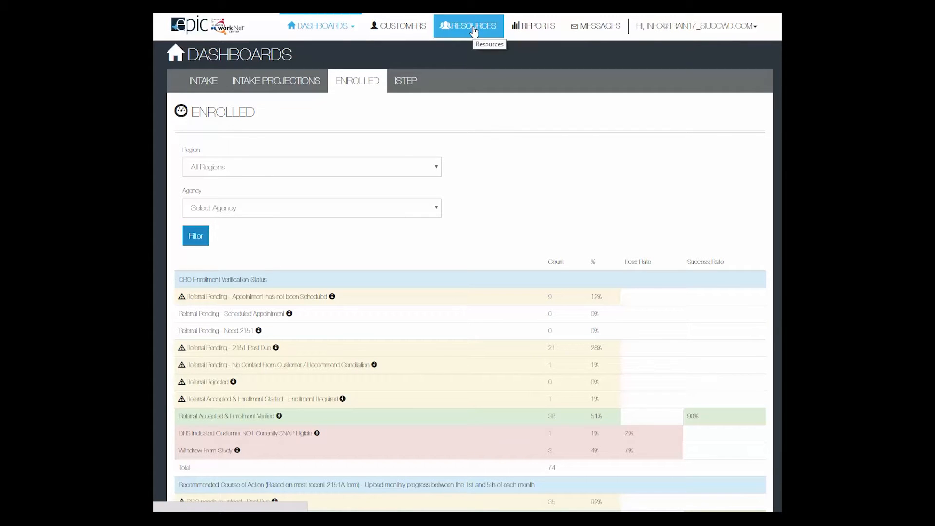
# Navigate from Resources to Agencies and open Catholic Charities' Schedule listing its sites
pyautogui.click(473, 25)
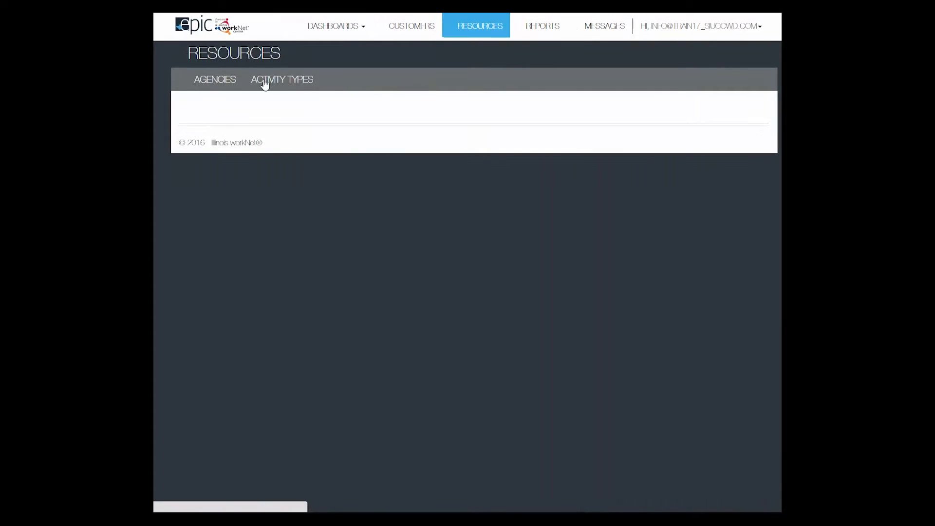
pyautogui.click(214, 79)
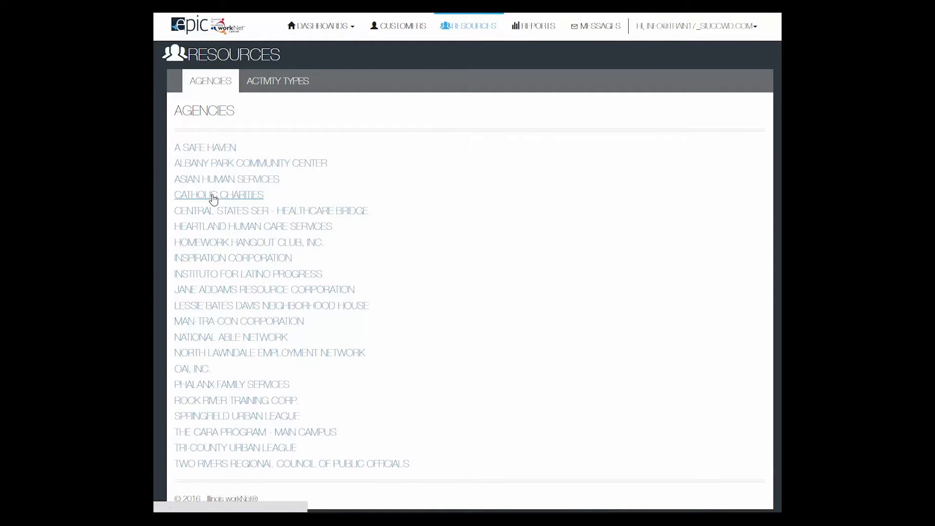
pyautogui.click(219, 195)
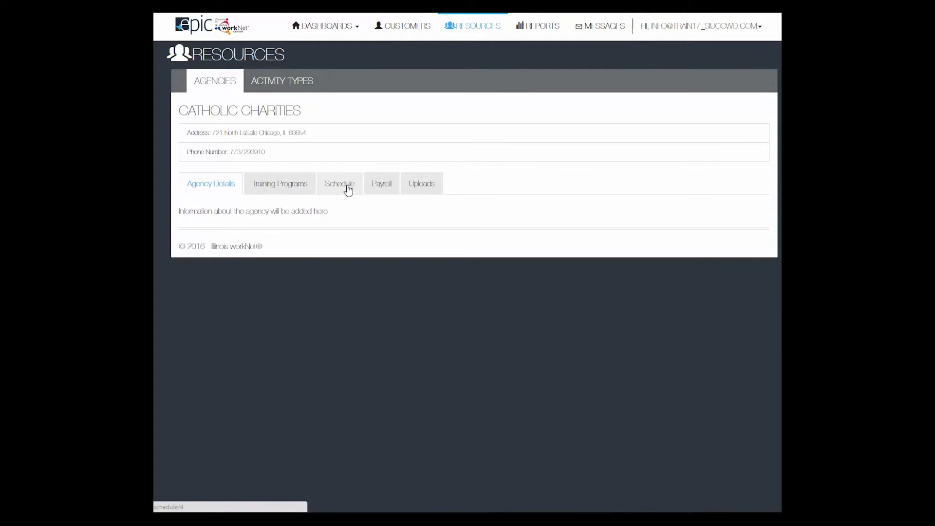
pyautogui.click(339, 183)
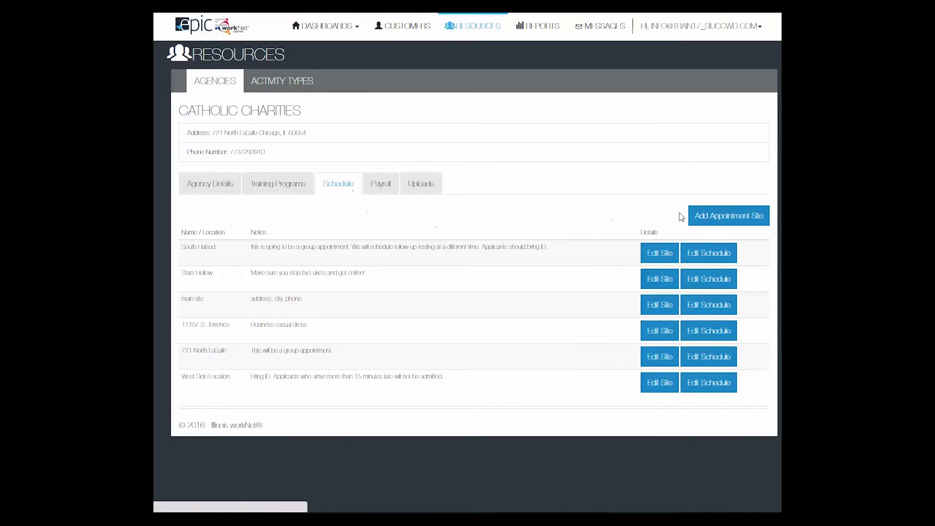
# Save a new site 'Individual appointment at South Halsted' with details 'Bring your id and 2151 referral from DHS'
pyautogui.click(729, 215)
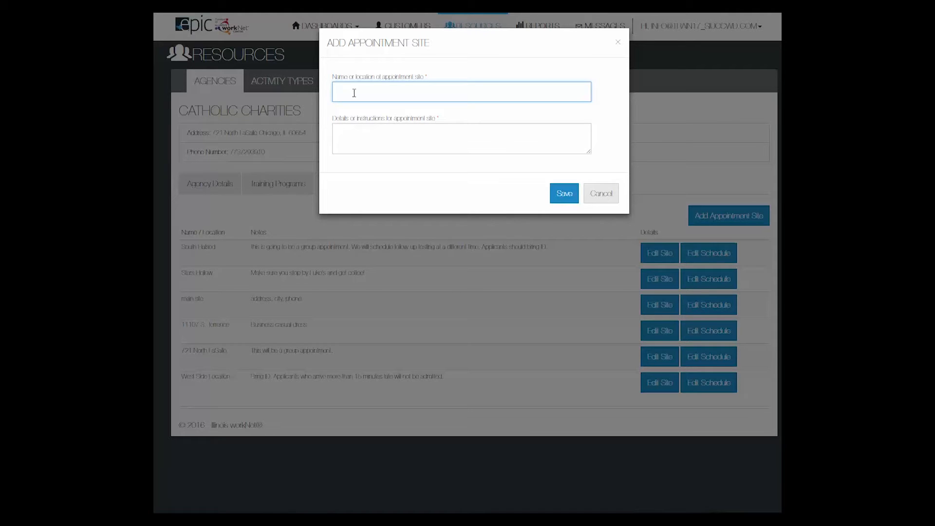
pyautogui.write('Individual appointment at South Halsted')
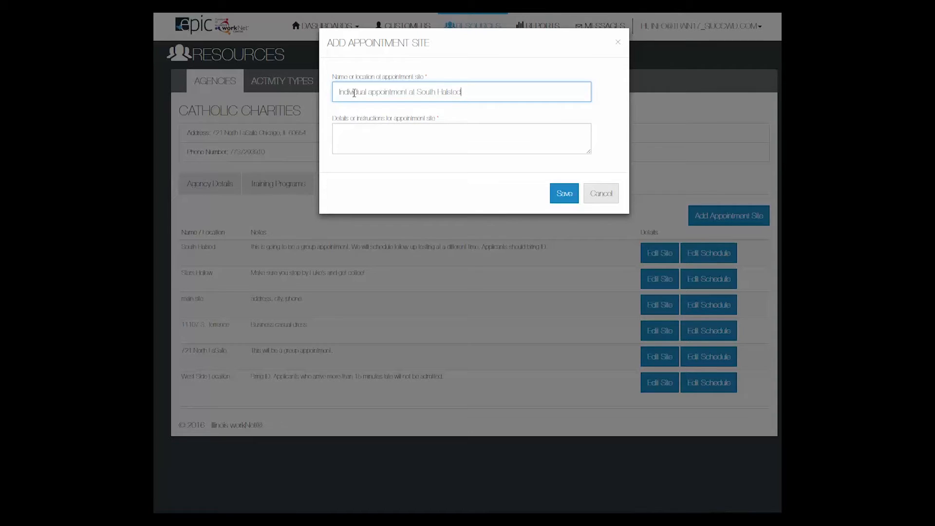
pyautogui.click(461, 139)
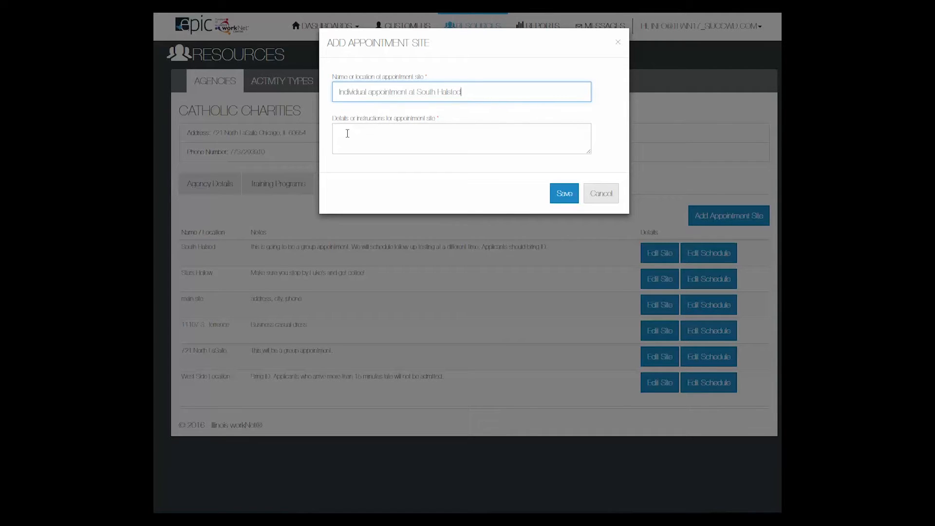
pyautogui.click(461, 137)
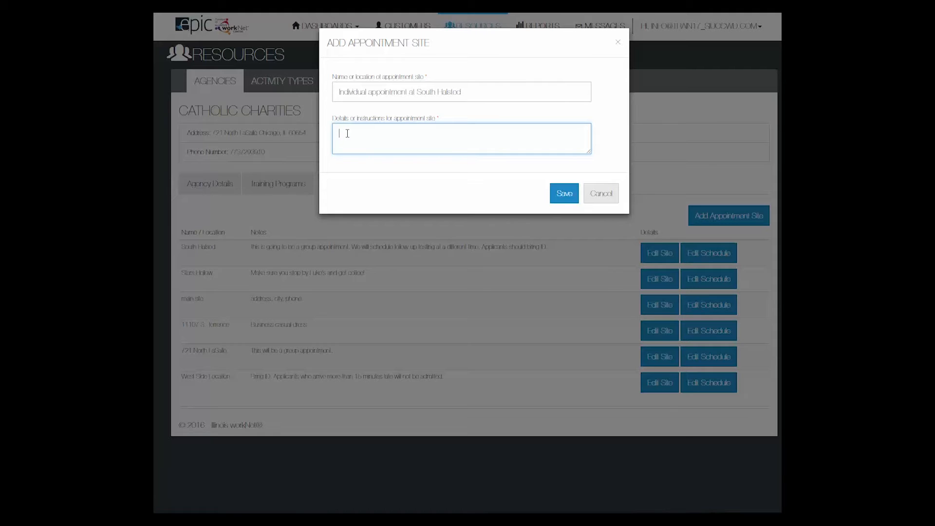
pyautogui.write('Bring your id and 2151 referral from DHS')
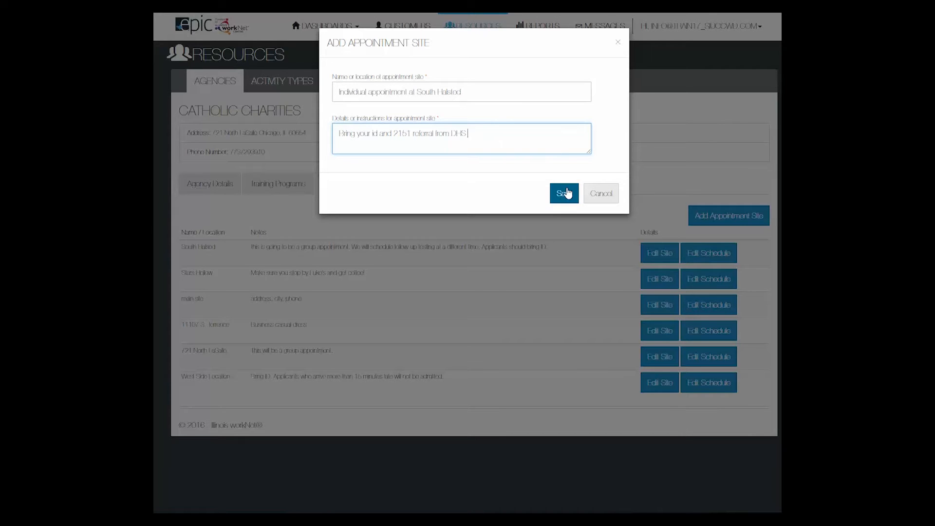
pyautogui.click(562, 193)
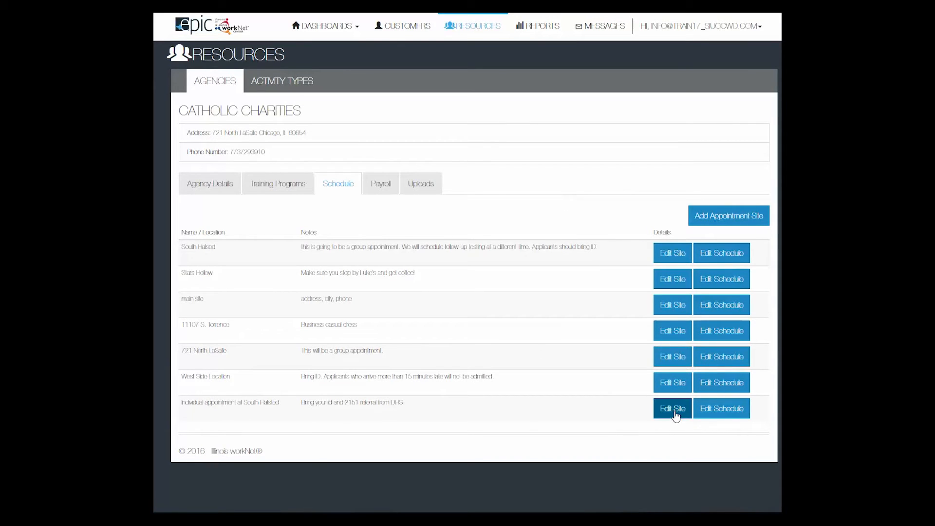
pyautogui.moveTo(673, 395)
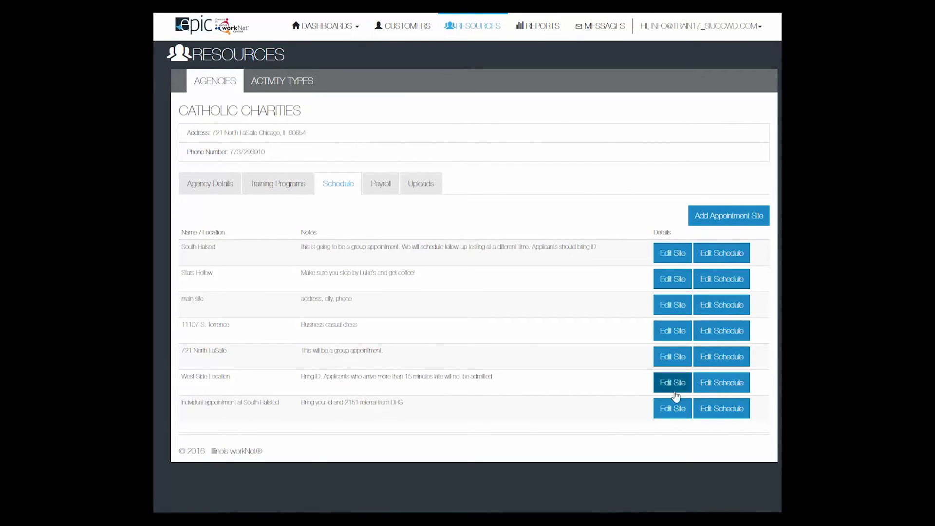
pyautogui.moveTo(672, 409)
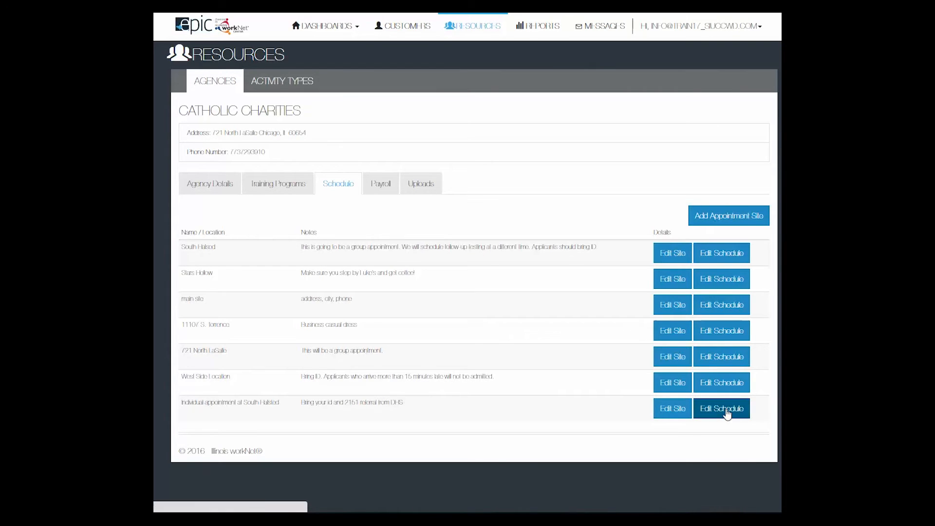
# Open Edit Schedule for the Individual appointment at South Halsted row
pyautogui.click(721, 409)
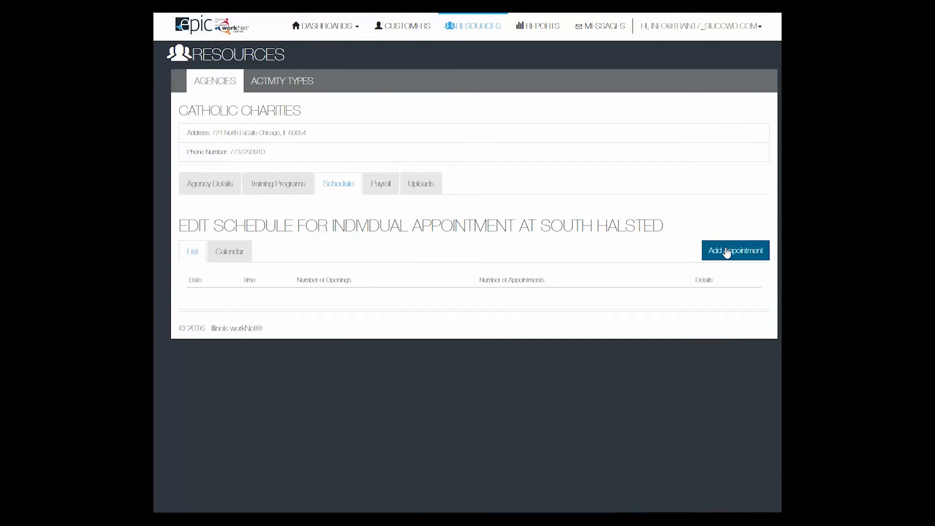
# Start a new appointment with start date 08/03/2016 and start time 8:45 AM
pyautogui.click(735, 250)
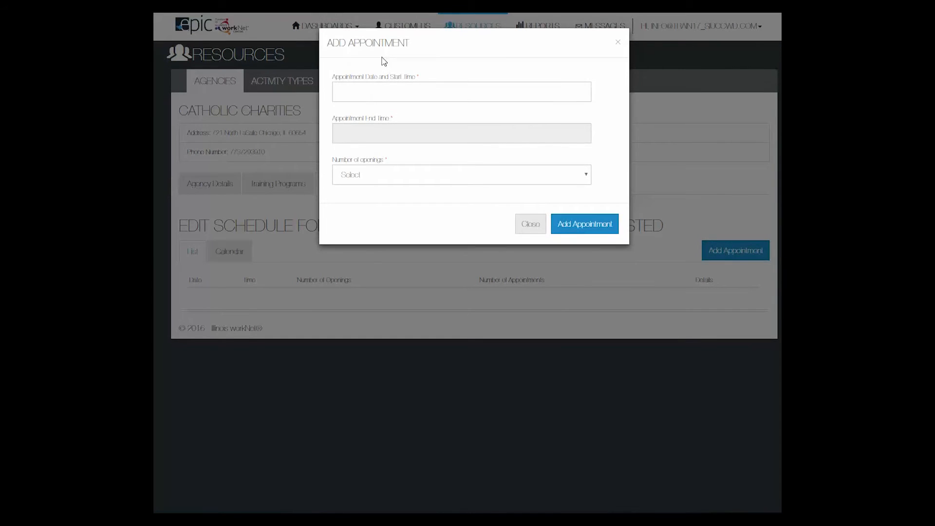
pyautogui.click(460, 91)
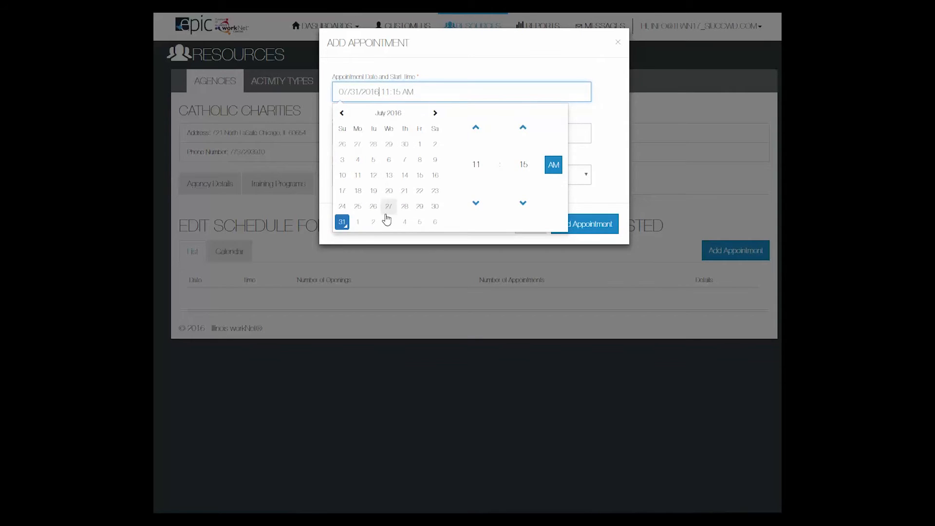
pyautogui.click(436, 113)
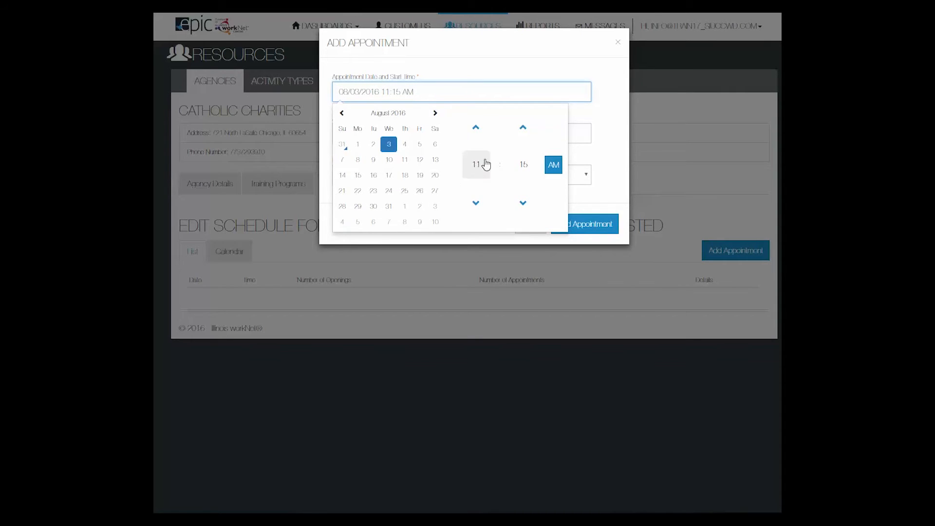
pyautogui.click(475, 203)
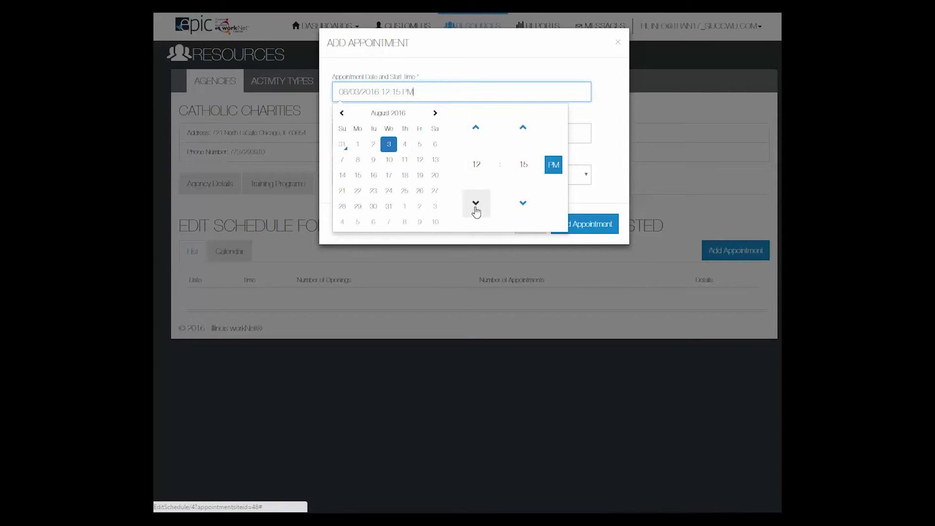
pyautogui.click(476, 203)
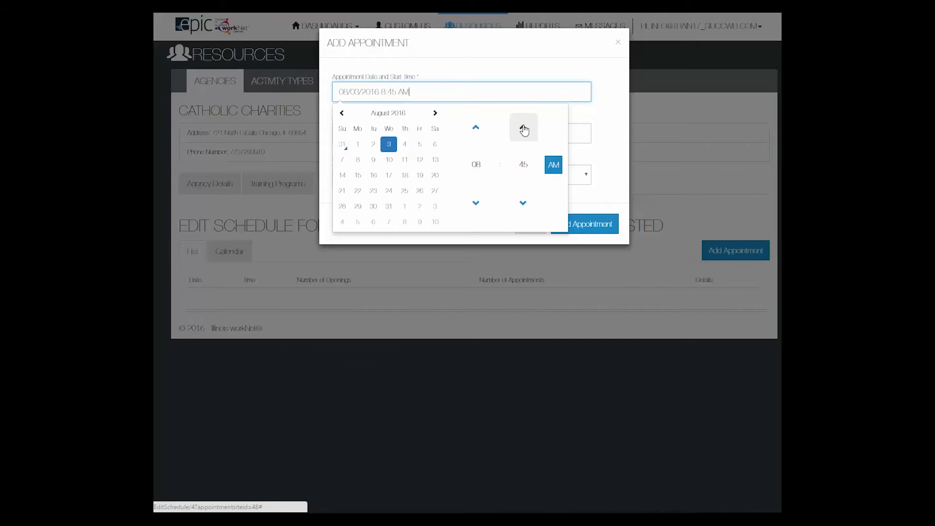
pyautogui.click(552, 165)
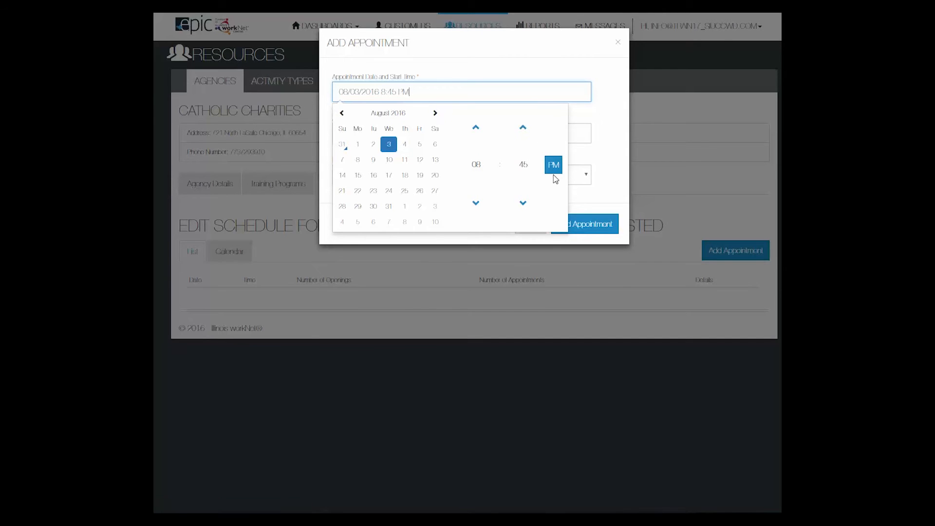
pyautogui.click(553, 165)
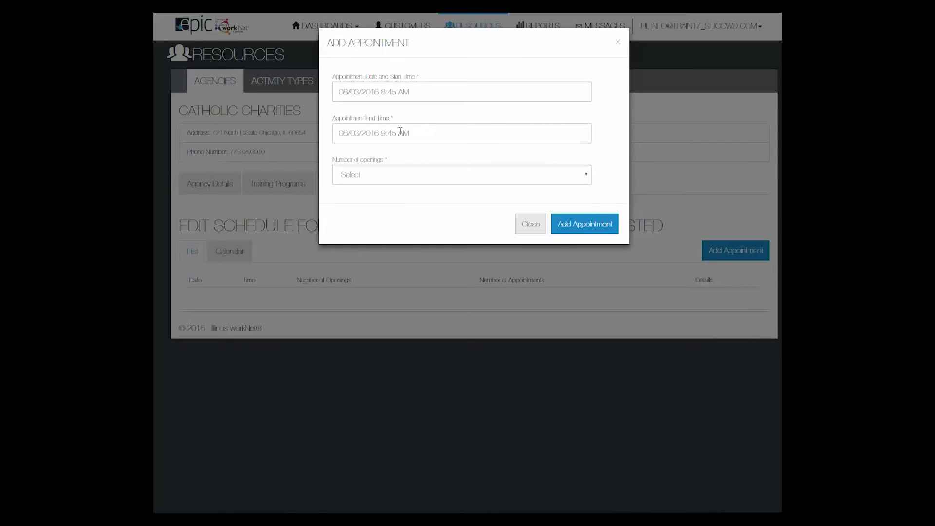
# Set the end time to 11:45 AM and the number of openings to 1
pyautogui.click(461, 134)
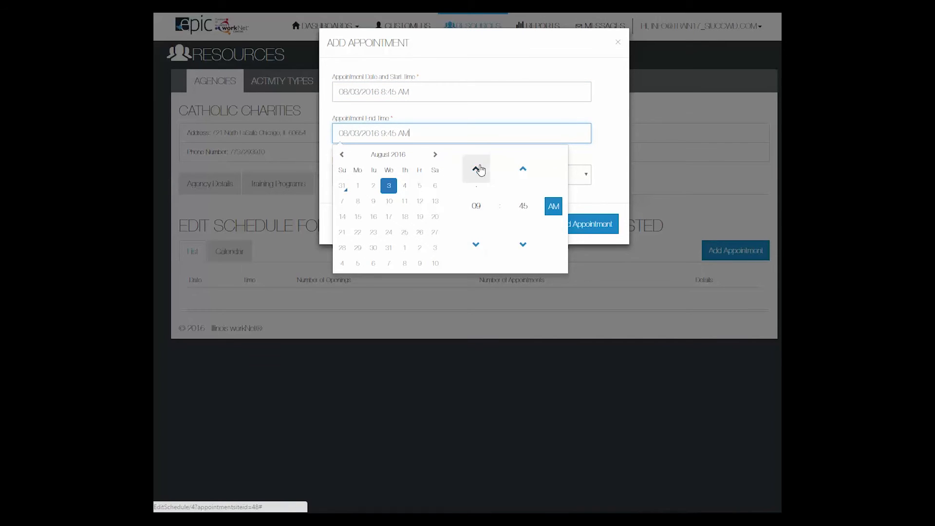
pyautogui.click(476, 169)
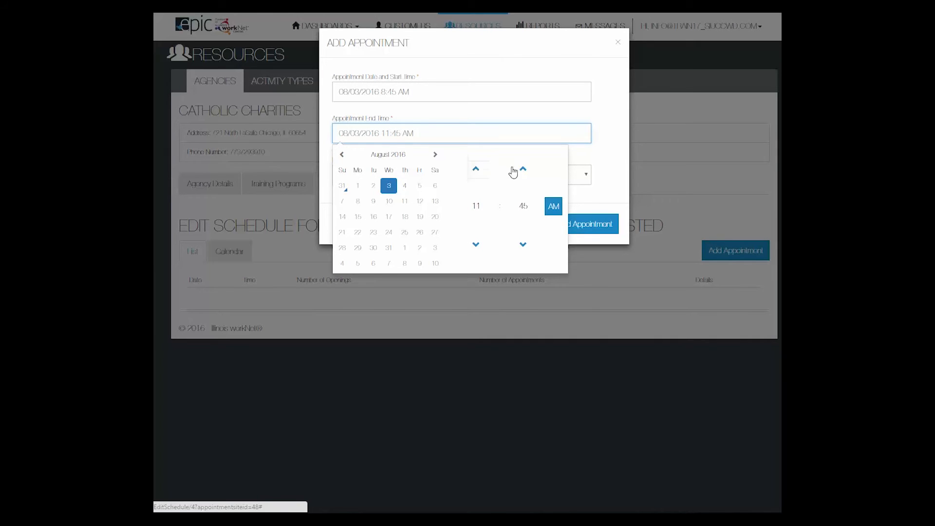
pyautogui.click(461, 174)
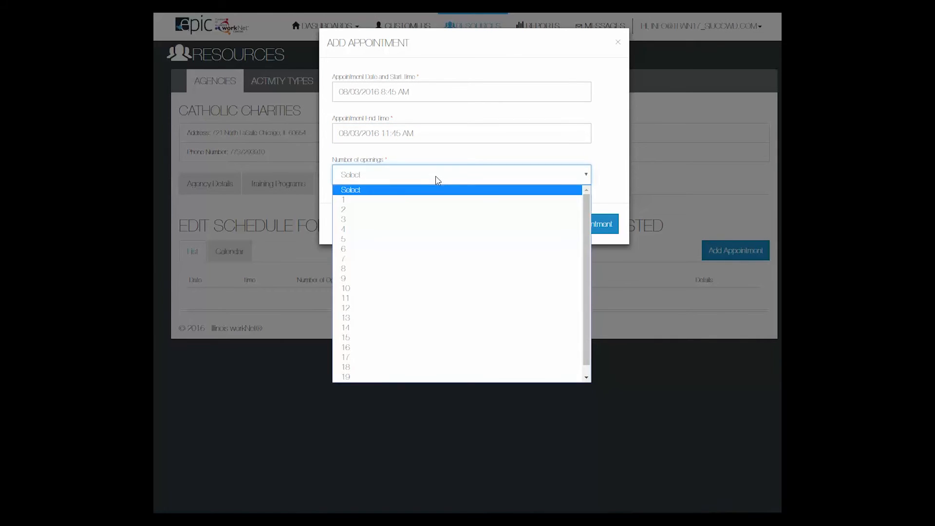
pyautogui.moveTo(350, 209)
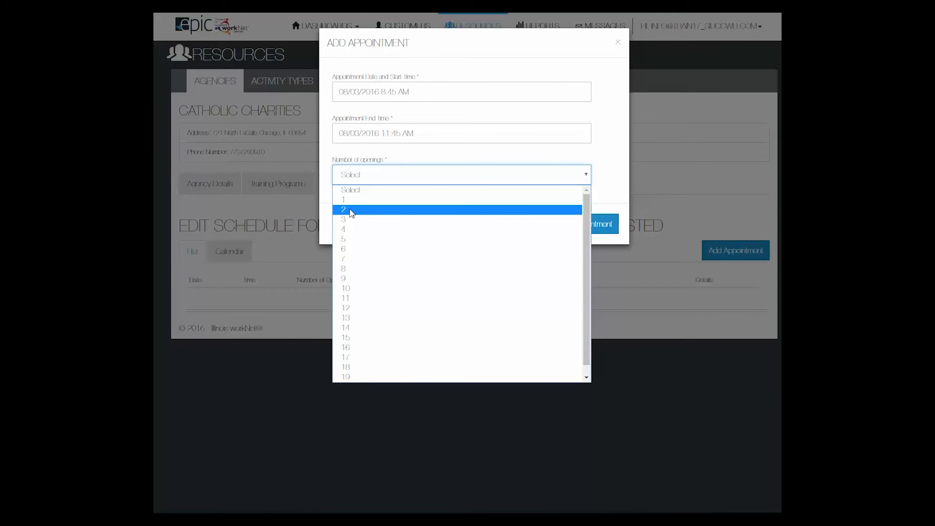
pyautogui.moveTo(344, 198)
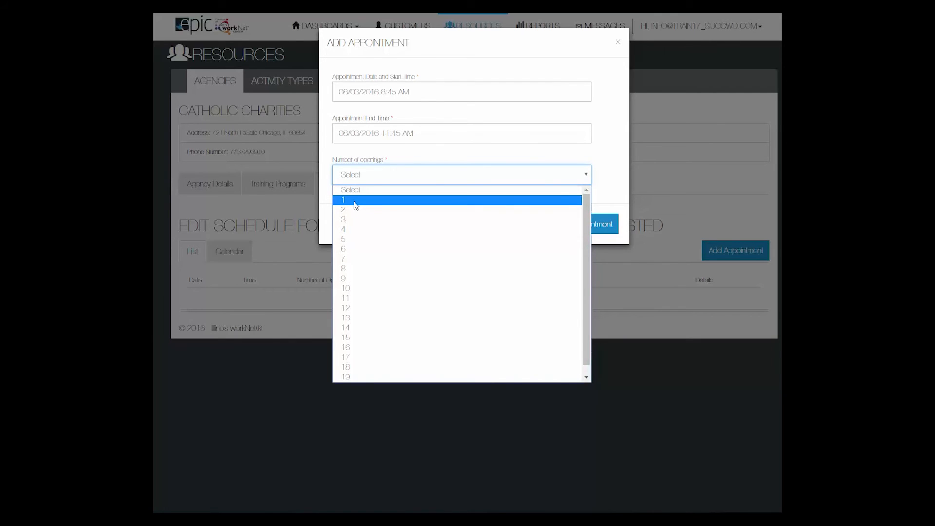
pyautogui.click(344, 199)
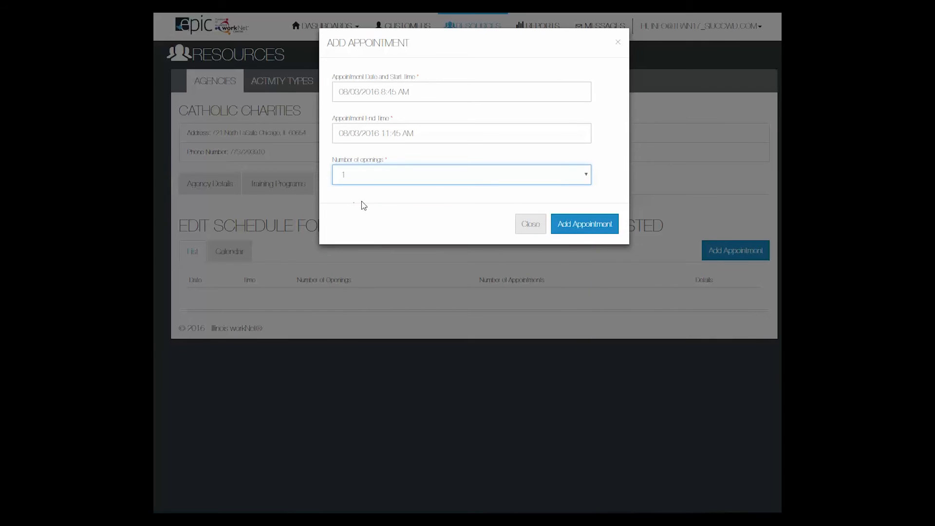
# Add the 8/3/2016 8:45–11:45 AM appointment to the South Halsted schedule
pyautogui.click(583, 224)
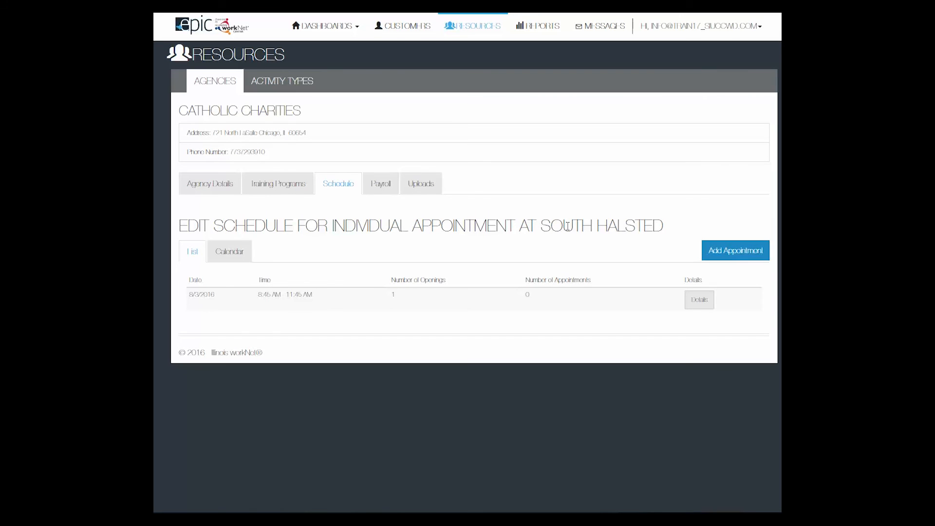
pyautogui.moveTo(387, 156)
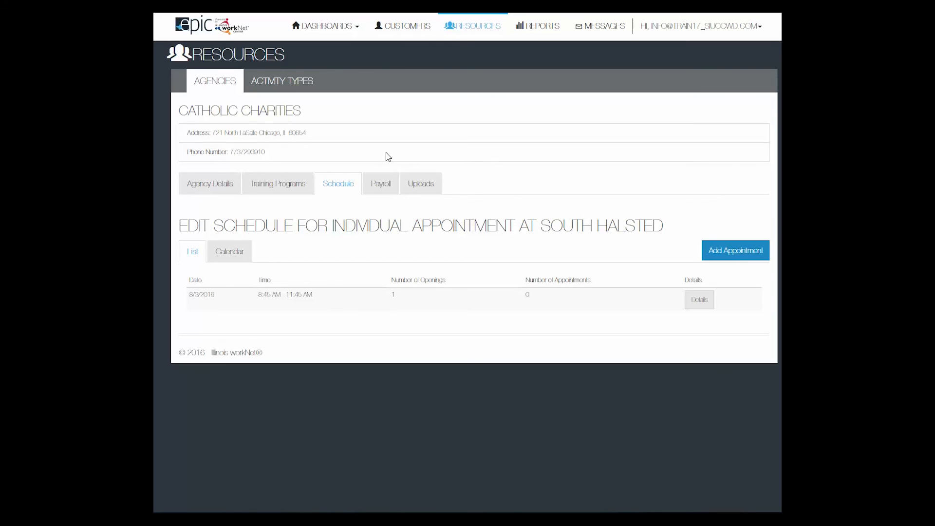